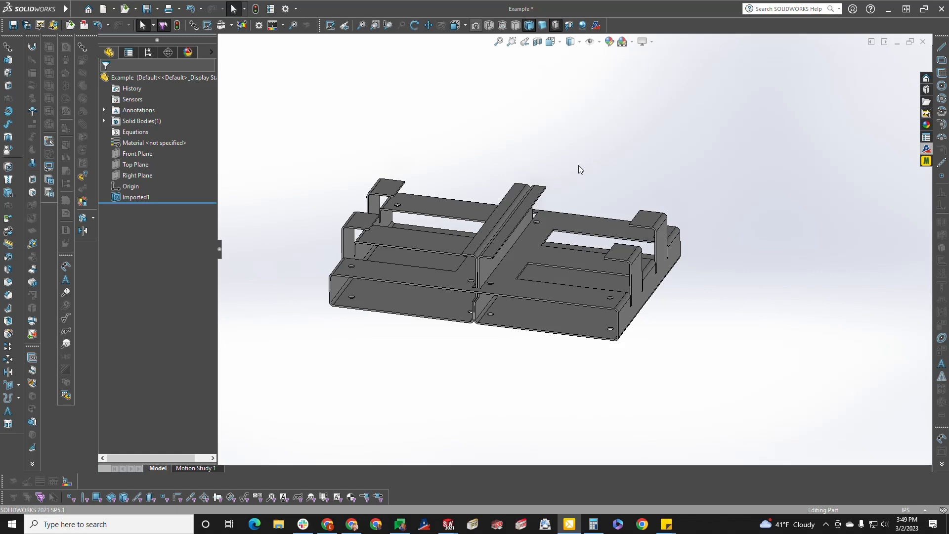
pyautogui.moveTo(566, 159)
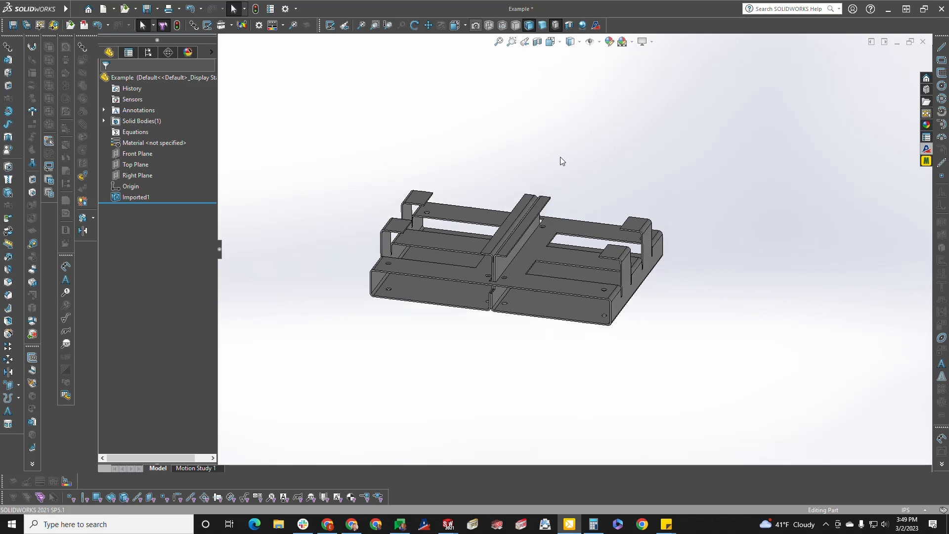
pyautogui.moveTo(542, 172)
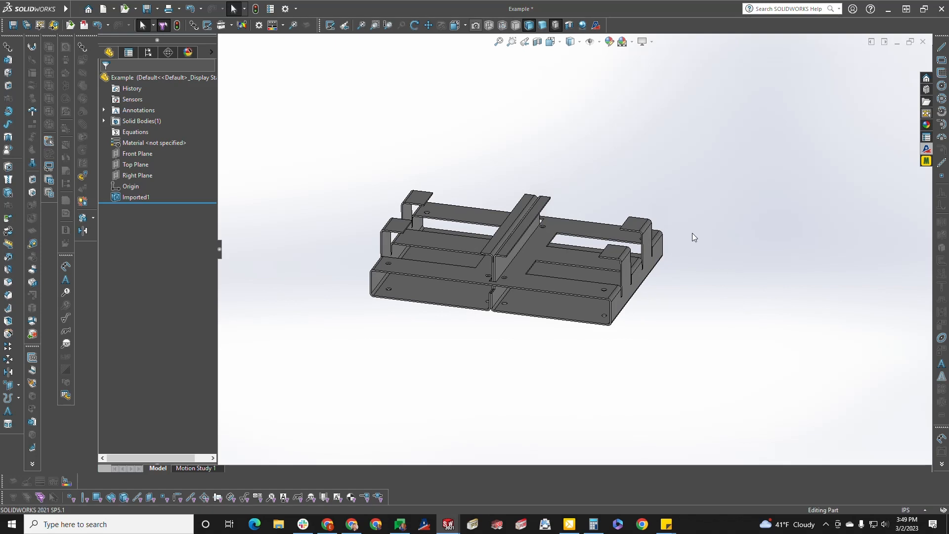
pyautogui.moveTo(458, 256)
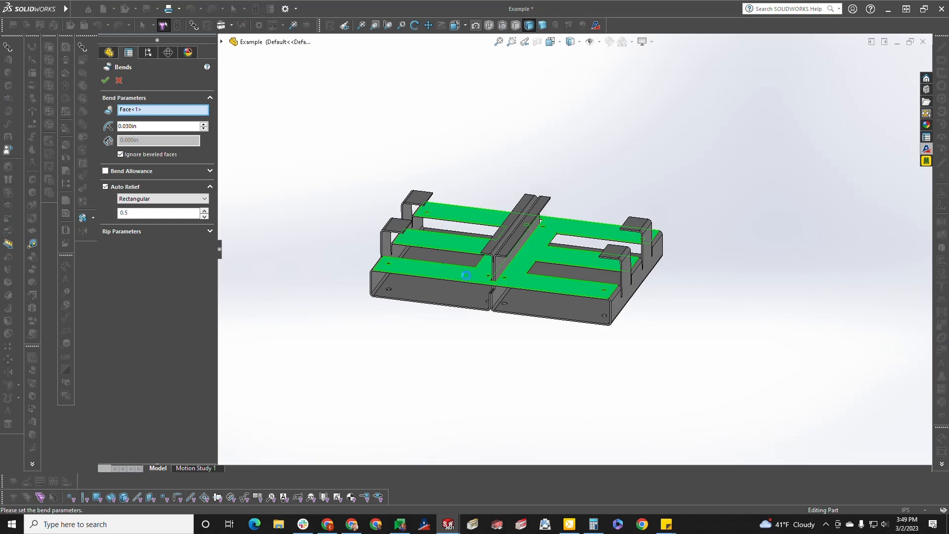
# Insert Bends on the top face with 0.030in radius and rectangular 0.5 auto relief.
pyautogui.click(105, 81)
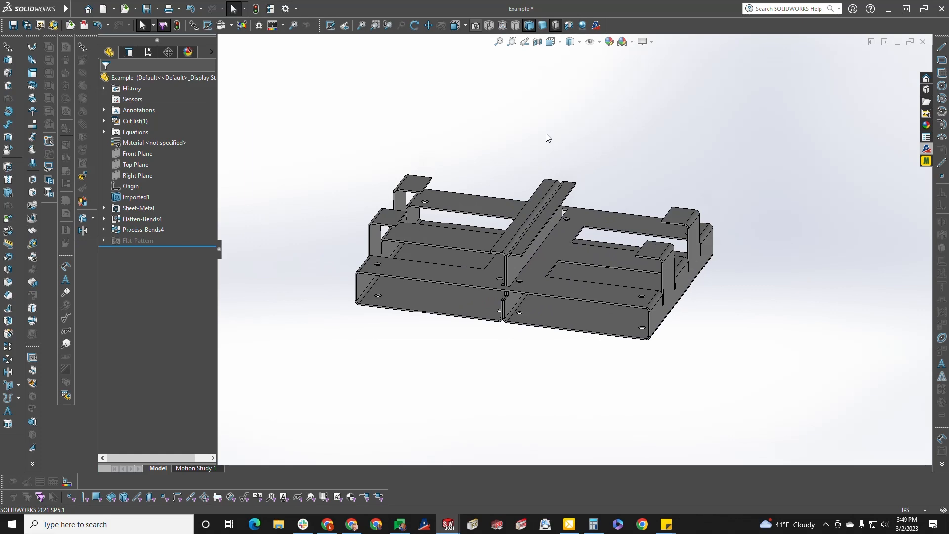
pyautogui.moveTo(502, 286)
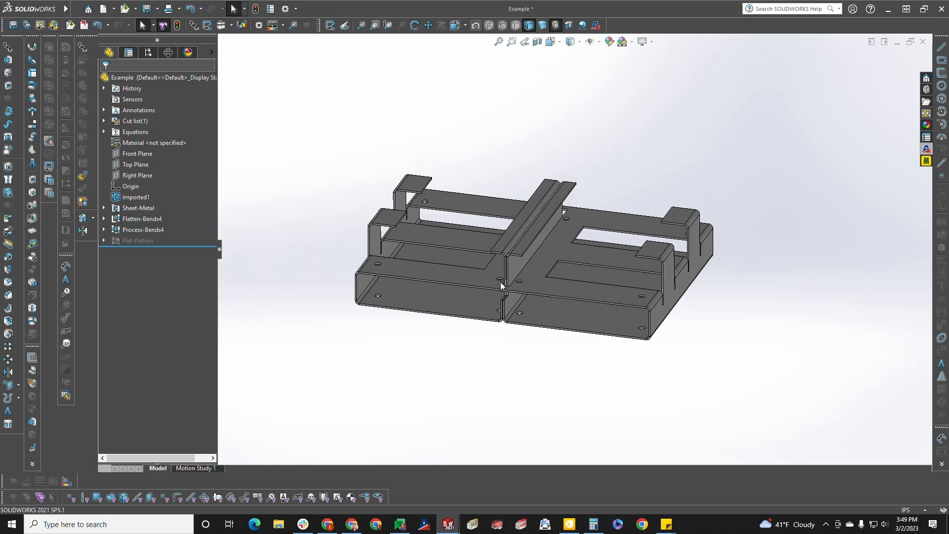
pyautogui.moveTo(511, 153)
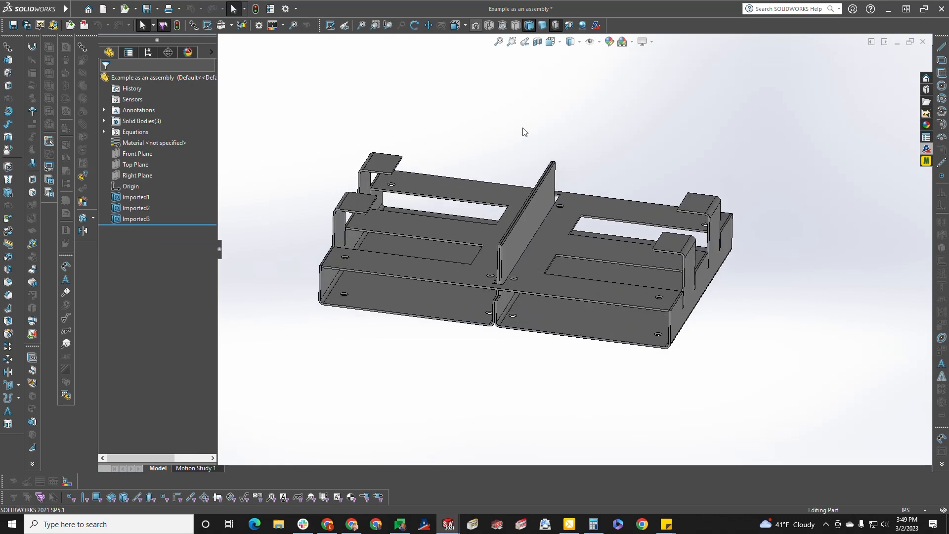
# Show the 'Example as an assembly' part with Solid Bodies(3): Imported1–3.
pyautogui.click(135, 208)
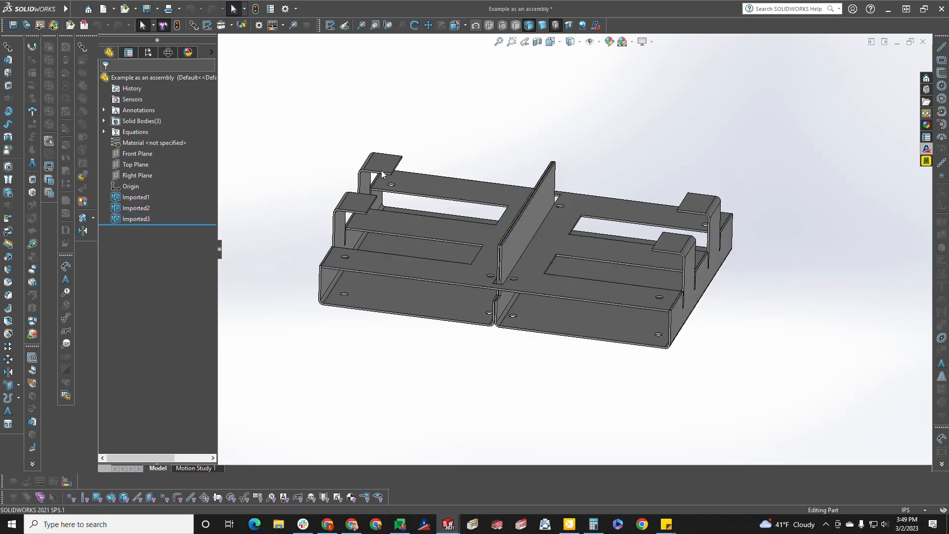
pyautogui.moveTo(682, 304)
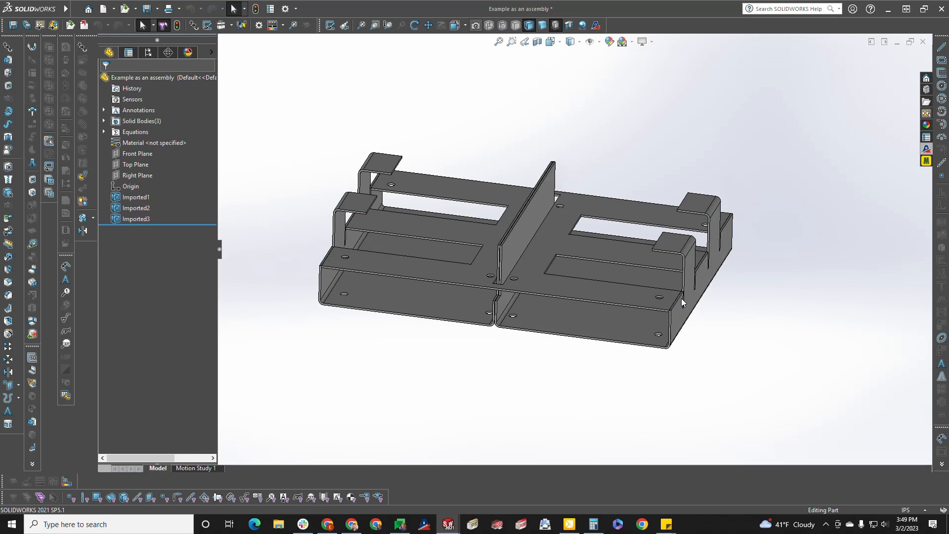
pyautogui.moveTo(682, 314)
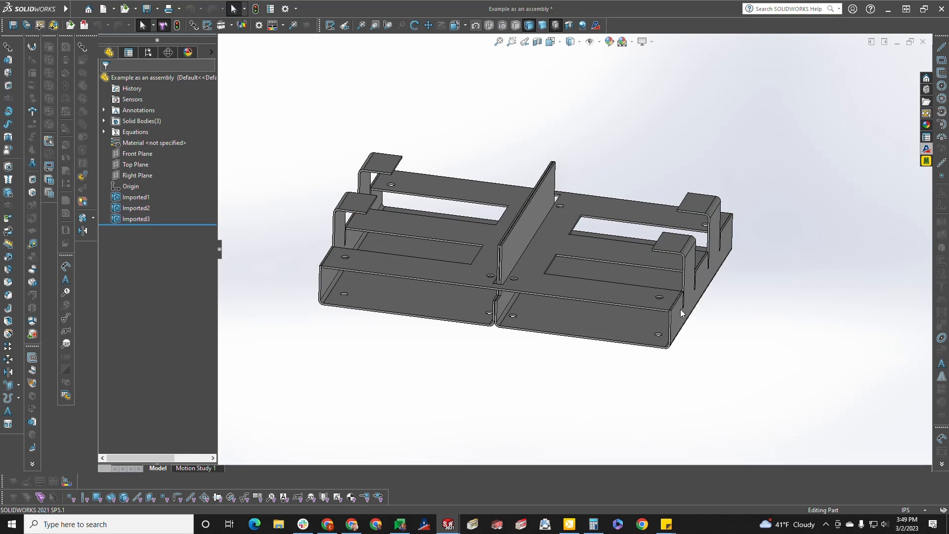
pyautogui.moveTo(509, 224)
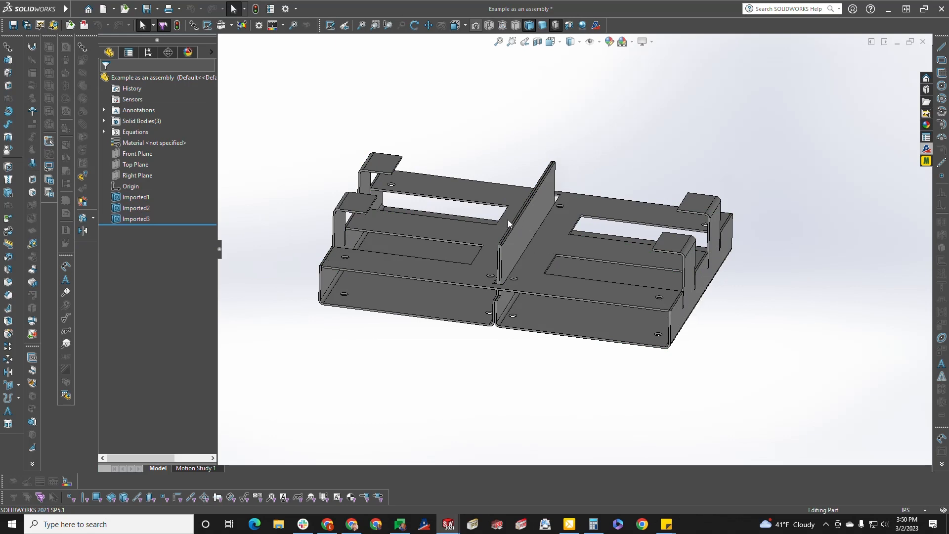